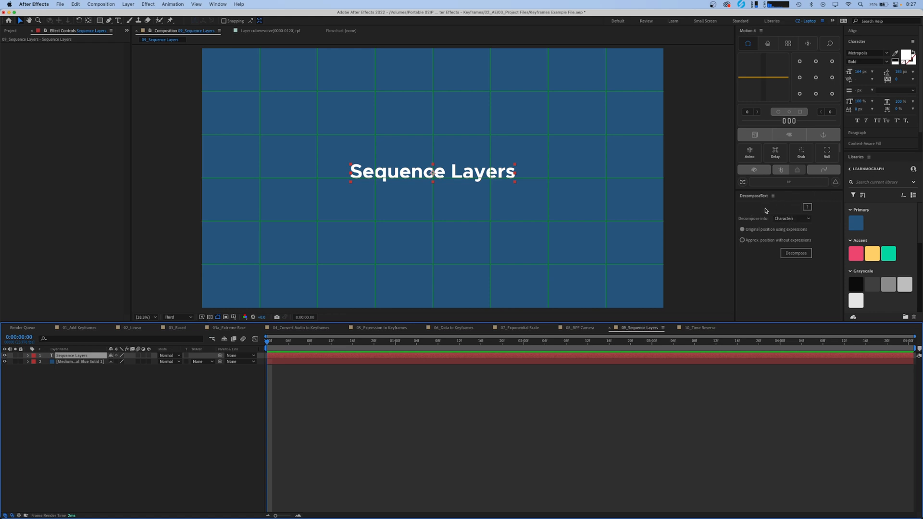
mouse_move(760, 215)
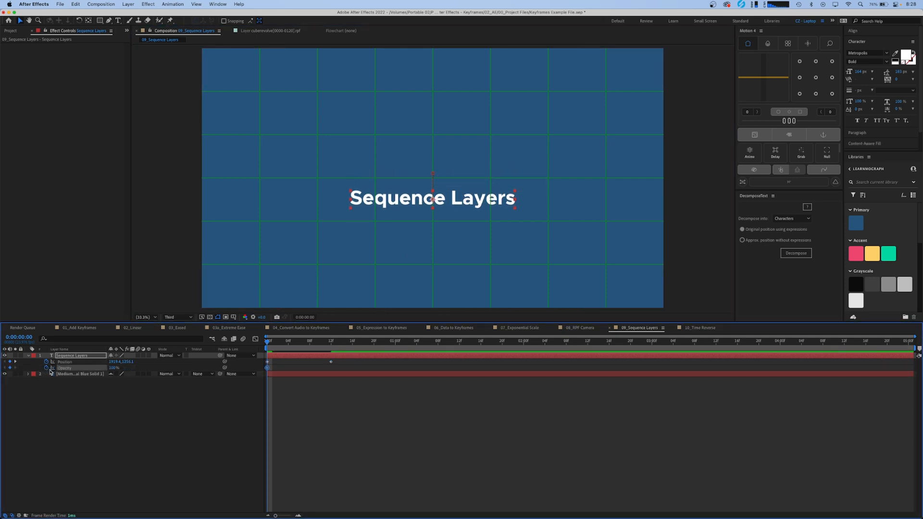
Step: Jump to frame 12 where the text's fade-and-slide animation ends at full opacity
click(331, 367)
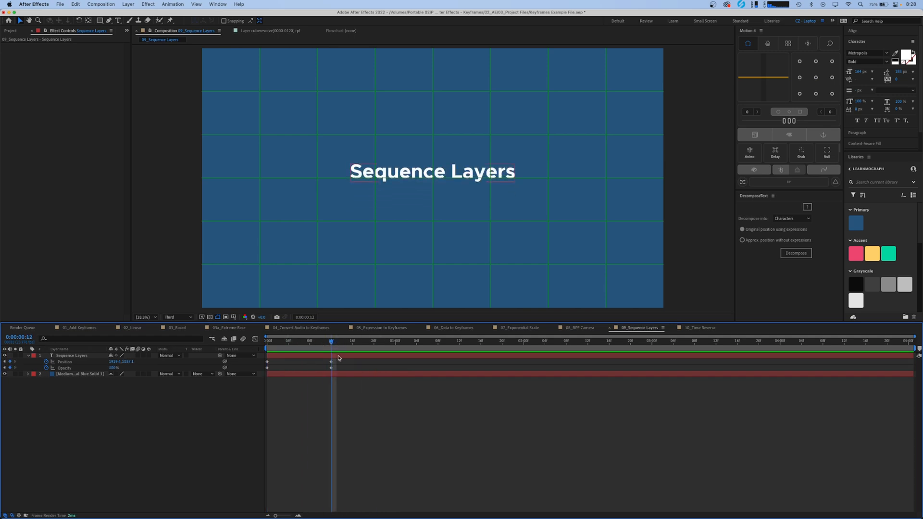
Step: Decompose the Sequence Layers text layer into one layer per character
click(67, 356)
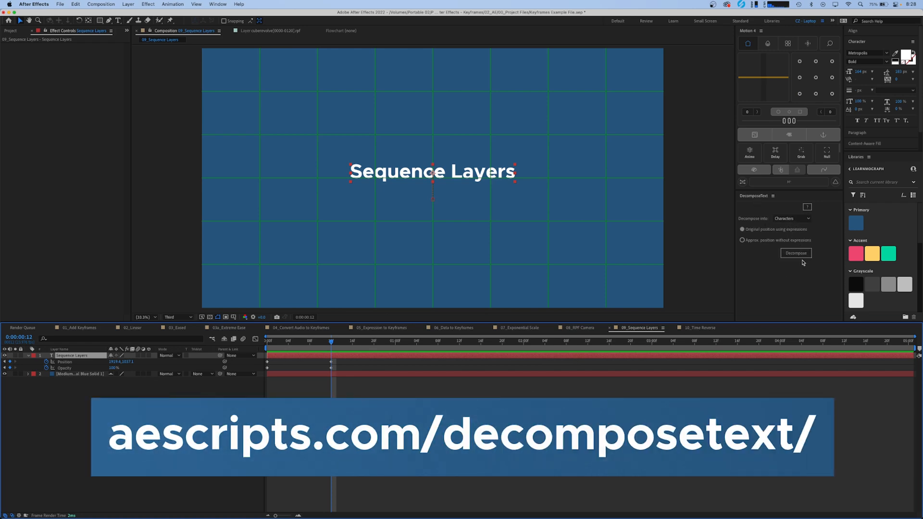
click(796, 253)
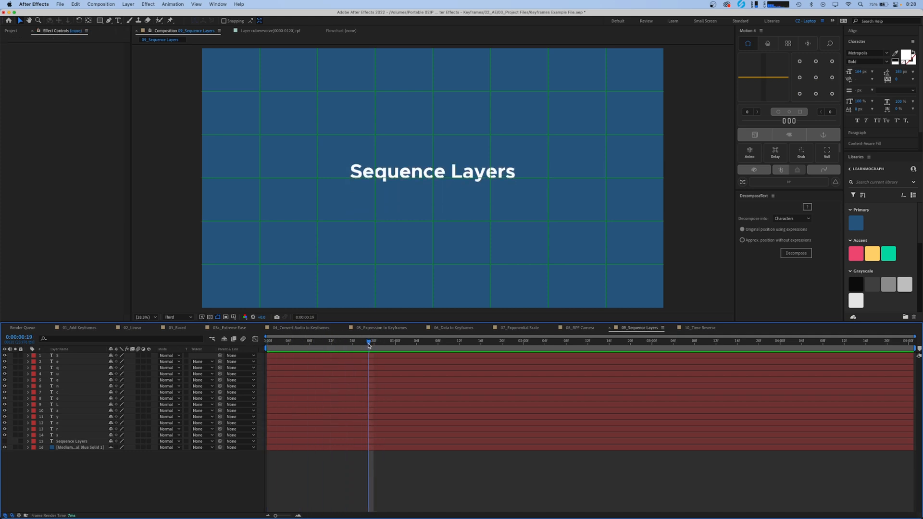
mouse_move(367, 345)
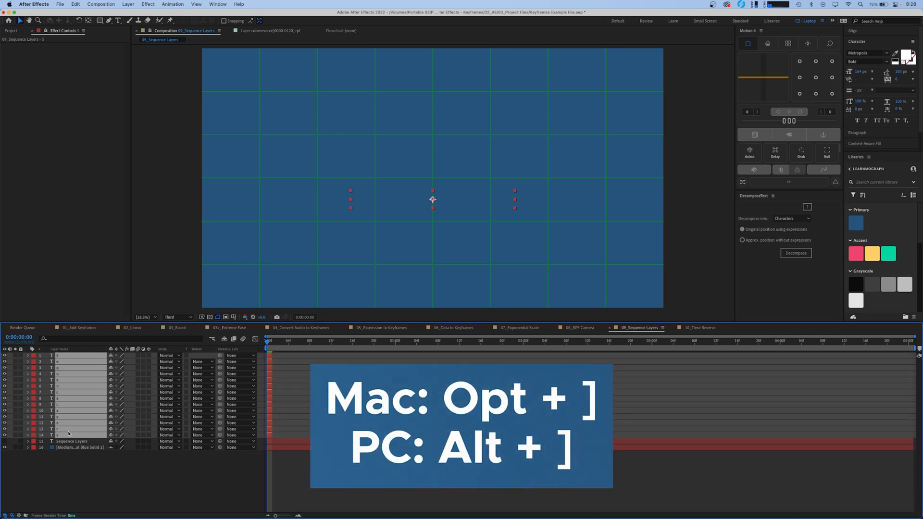
Step: Sequence the fourteen letter layers end to end via Keyframe Assistant with Overlap off
right_click(68, 434)
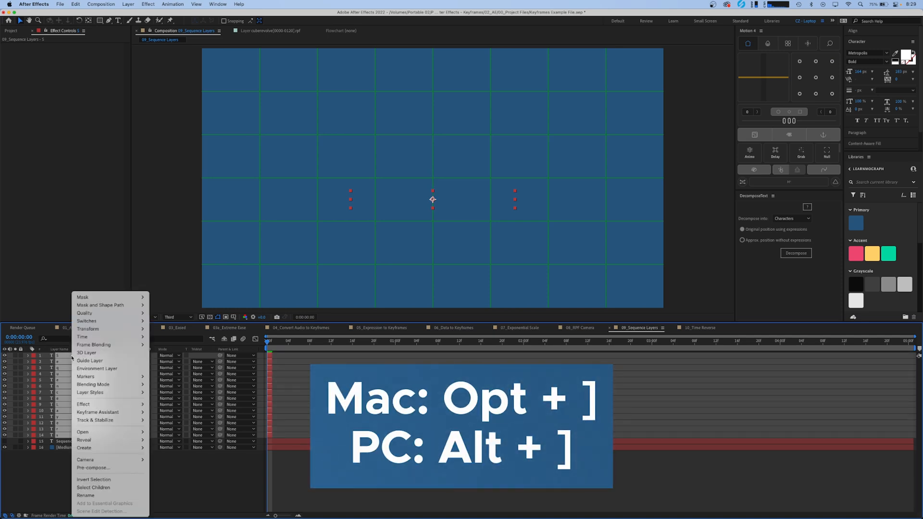
mouse_move(97, 412)
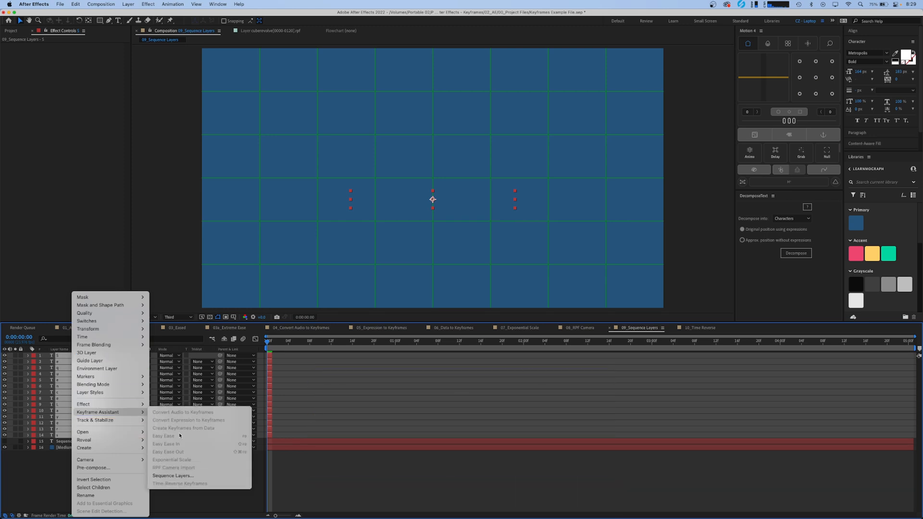
click(171, 476)
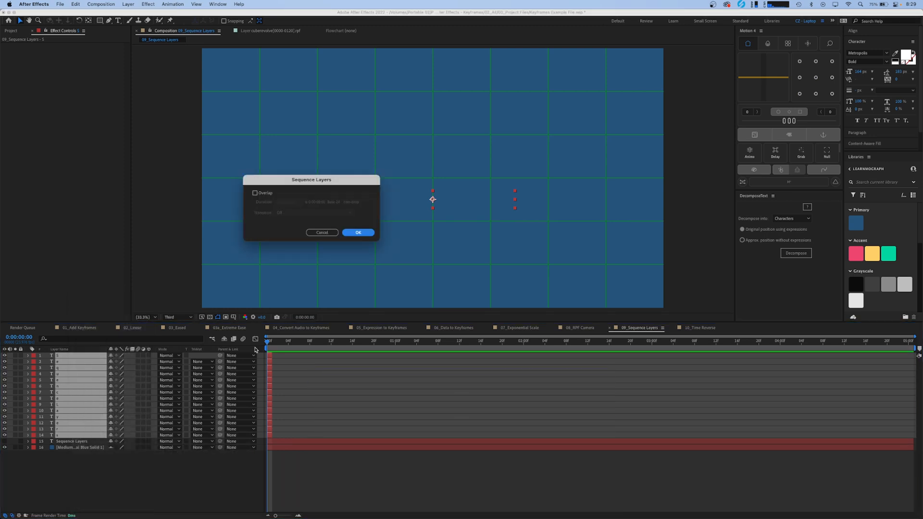
click(358, 233)
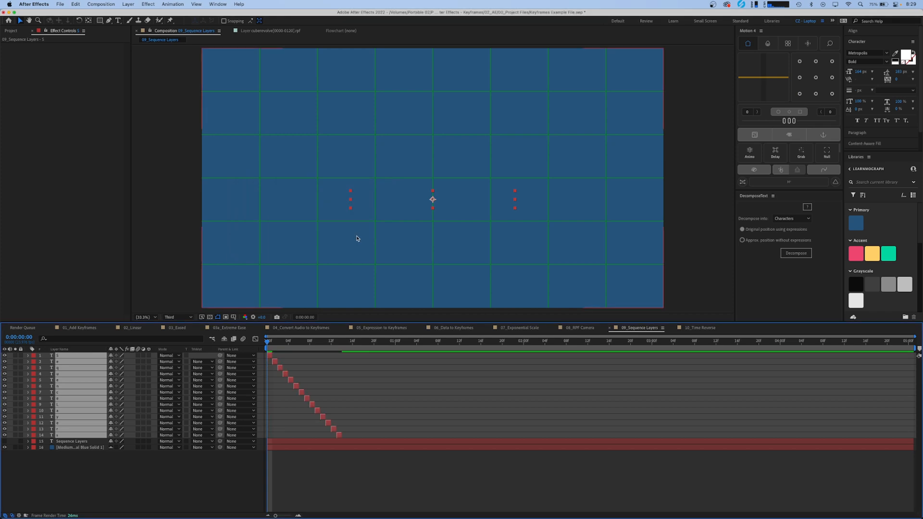
mouse_move(369, 281)
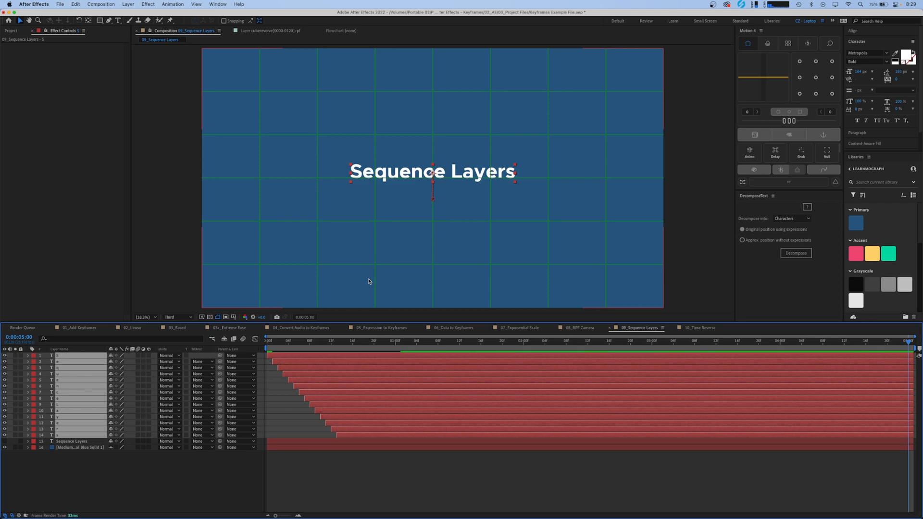
mouse_move(335, 339)
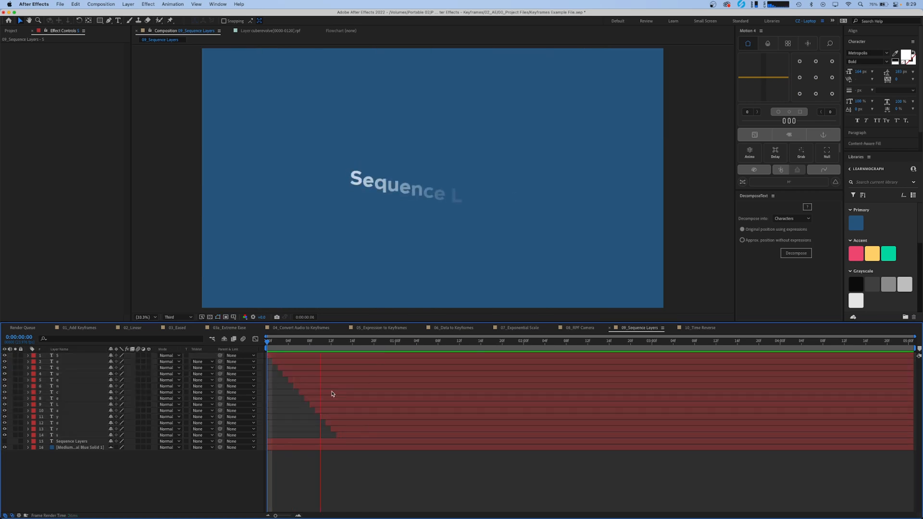
Step: Deselect the layers and play the preview of the letters cascading in
click(578, 341)
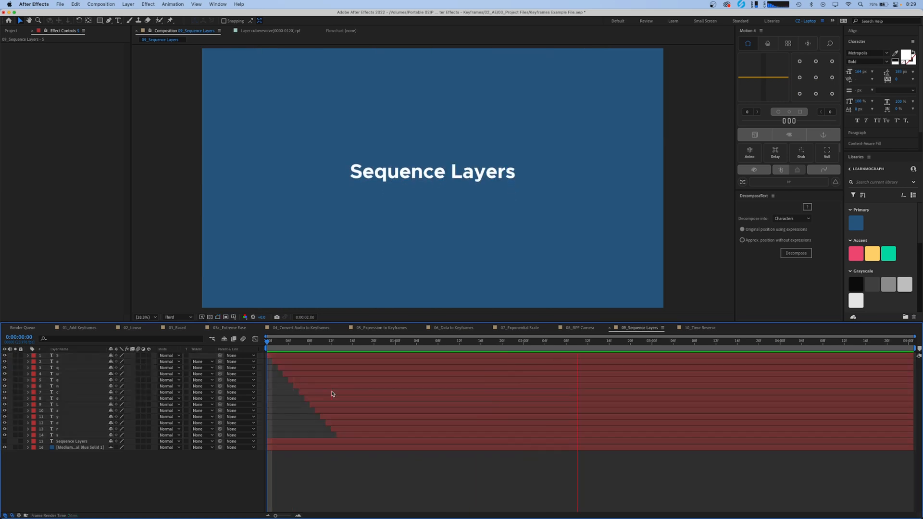